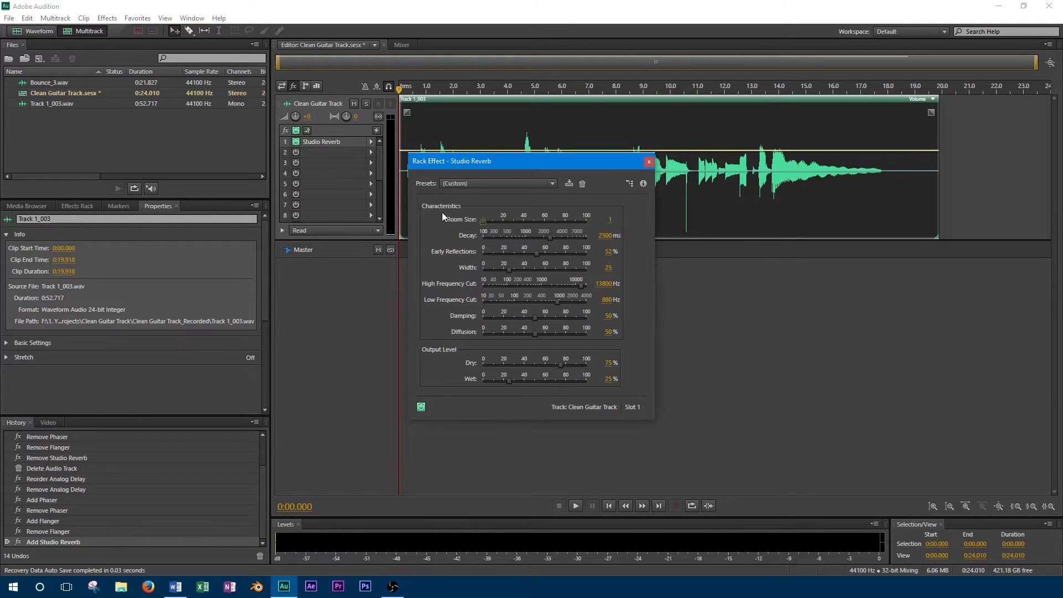
# Raise the Studio Reverb room size to about 61 on the Clean Guitar Track during playback
pyautogui.click(574, 506)
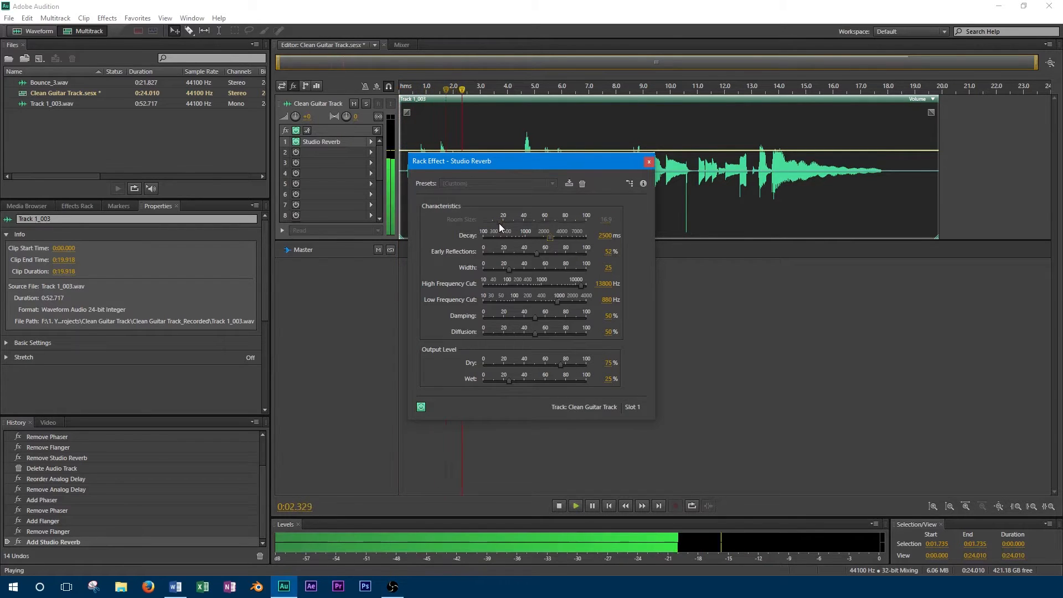
pyautogui.click(558, 506)
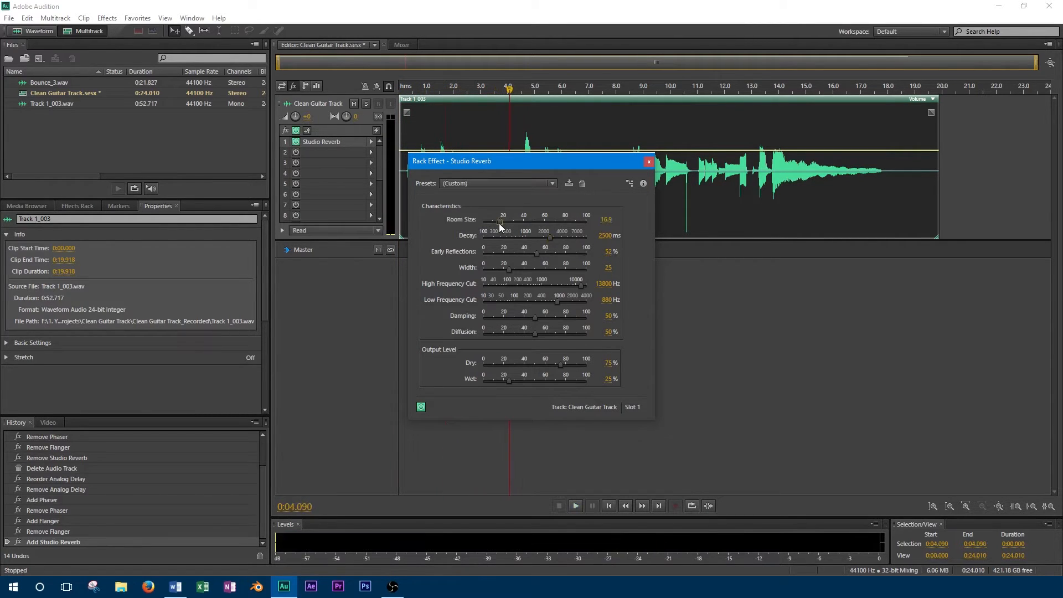
pyautogui.click(574, 506)
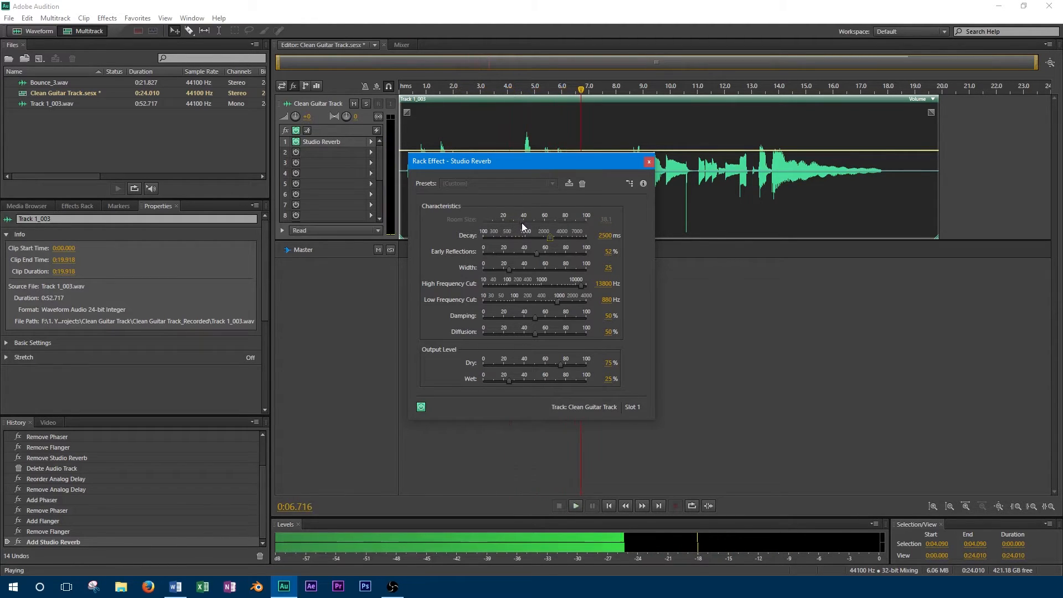
pyautogui.click(575, 505)
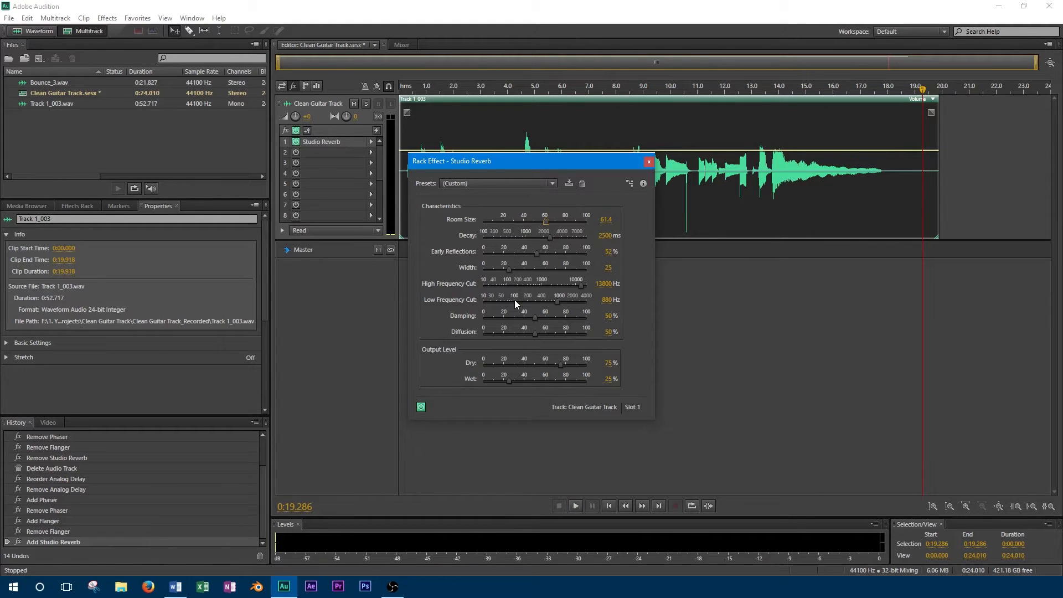
pyautogui.moveTo(500, 317)
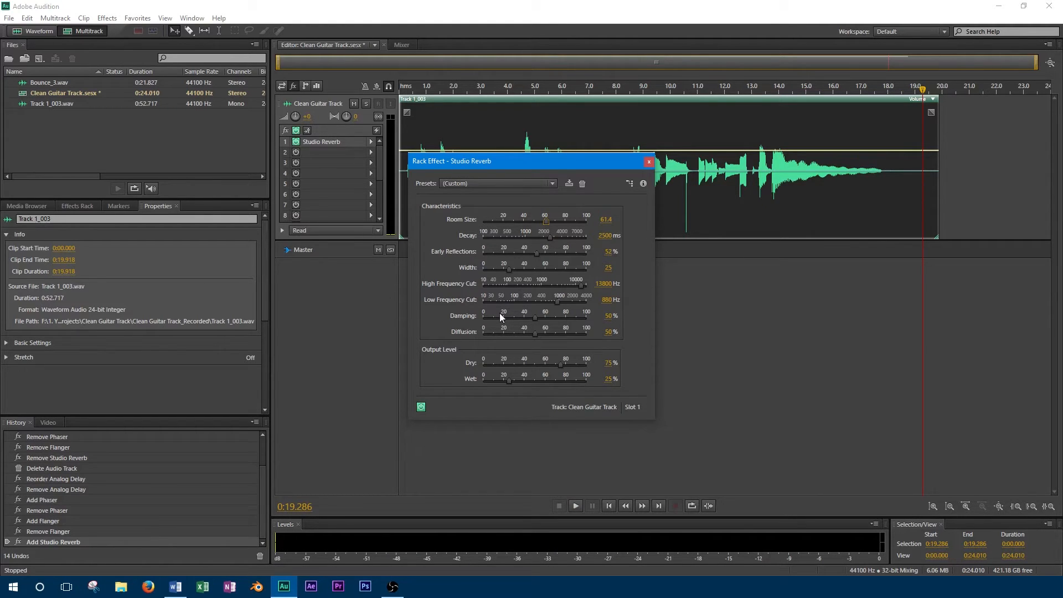
pyautogui.moveTo(489, 322)
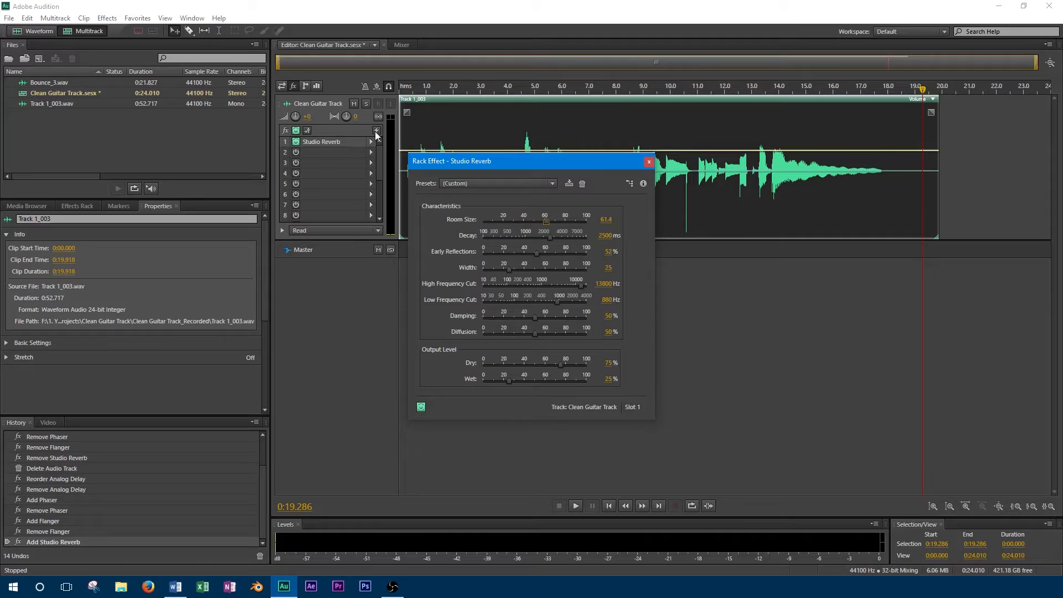
pyautogui.click(574, 505)
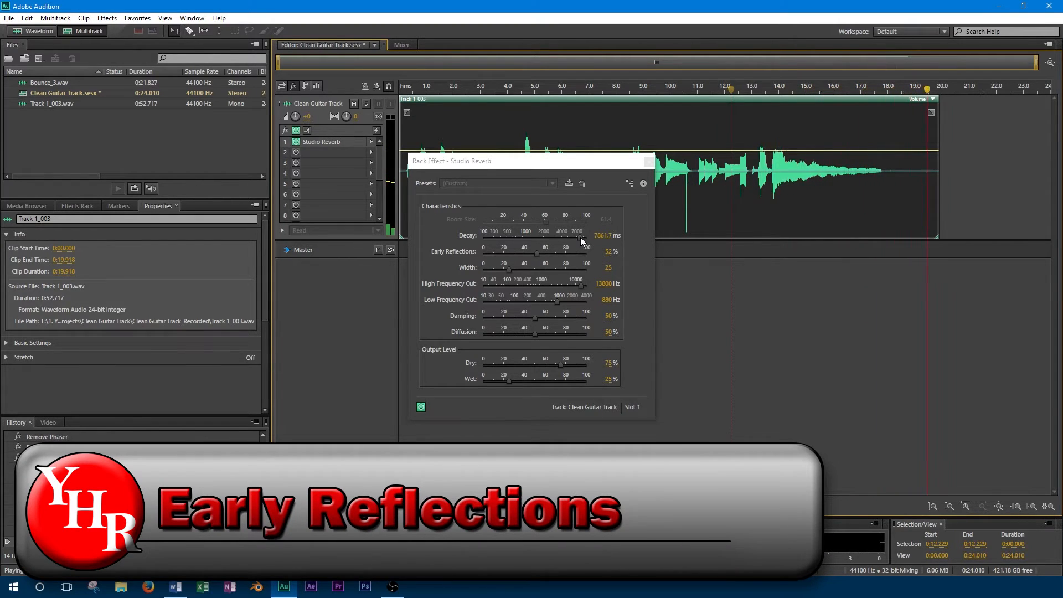
# Set the reverb decay to 3550.4 ms and drop early reflections to 0% while auditioning
pyautogui.click(575, 506)
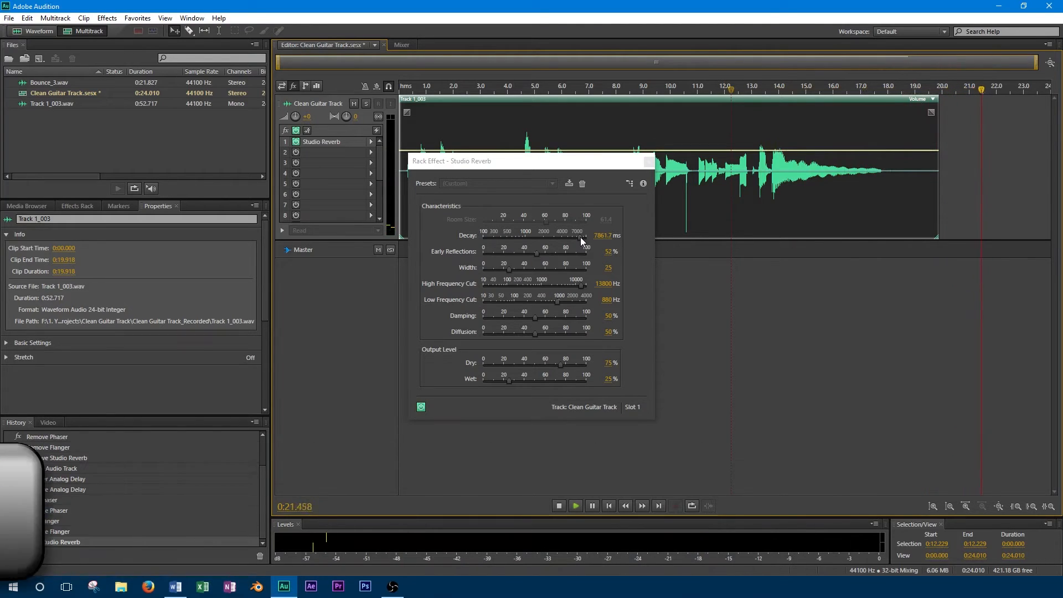
pyautogui.click(574, 505)
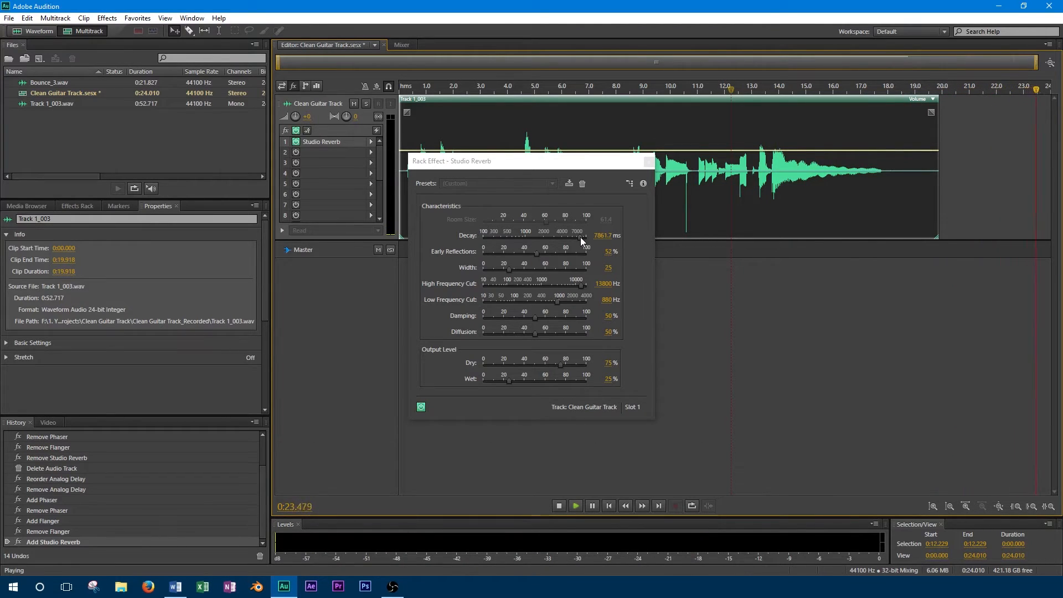
pyautogui.click(559, 506)
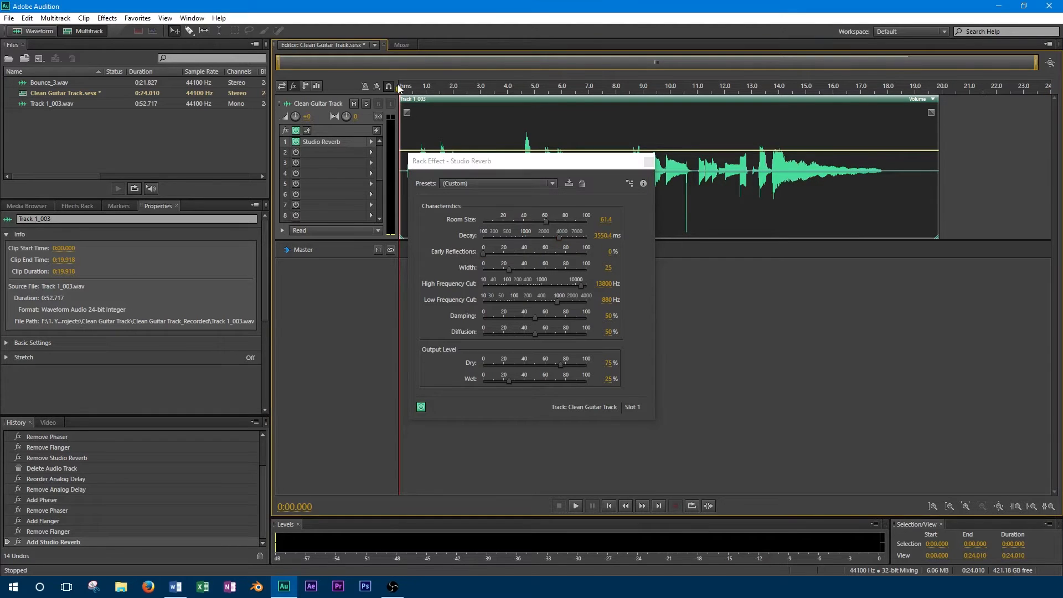
pyautogui.click(574, 506)
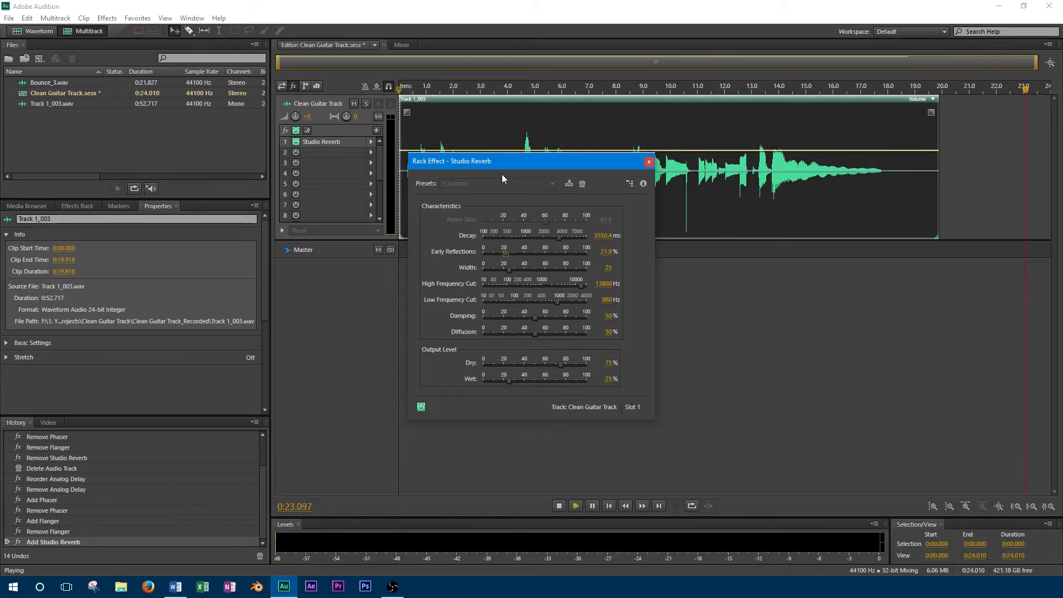
# Bring early reflections back to 21.9% and narrow the reverb width to 0
pyautogui.click(558, 506)
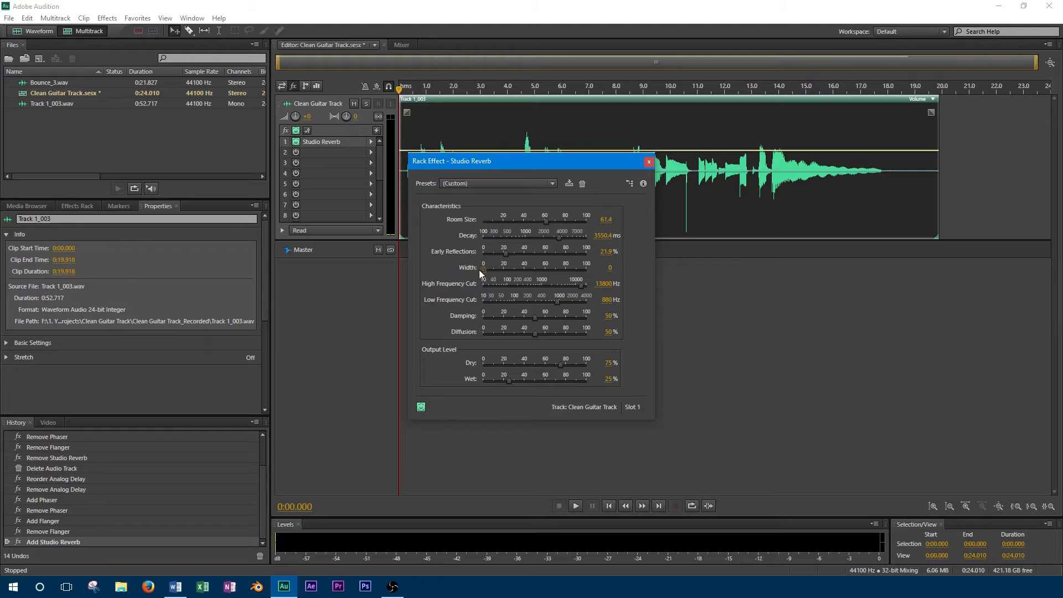
pyautogui.click(575, 506)
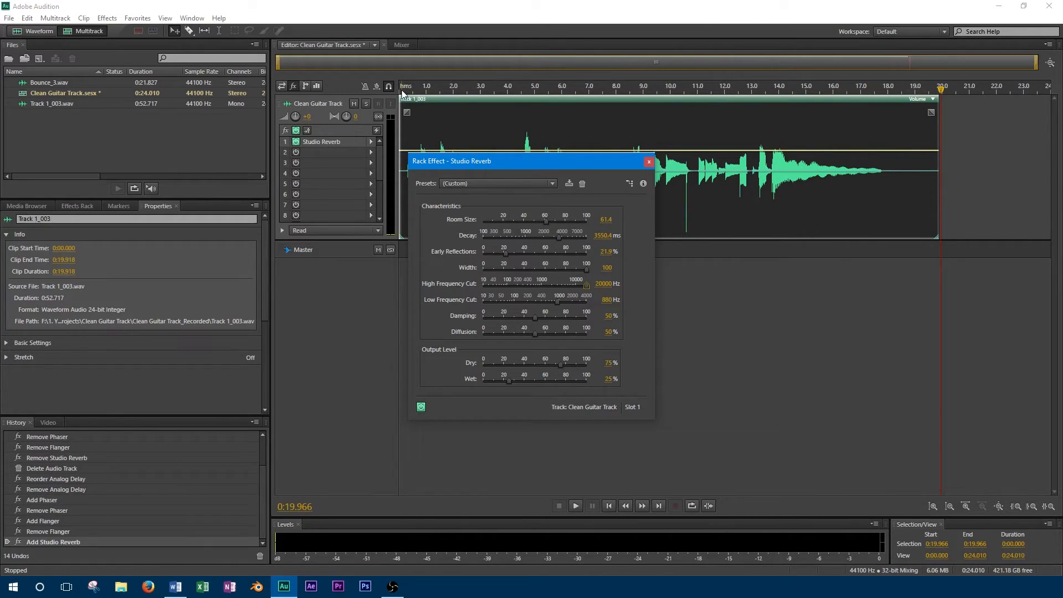
pyautogui.moveTo(390, 134)
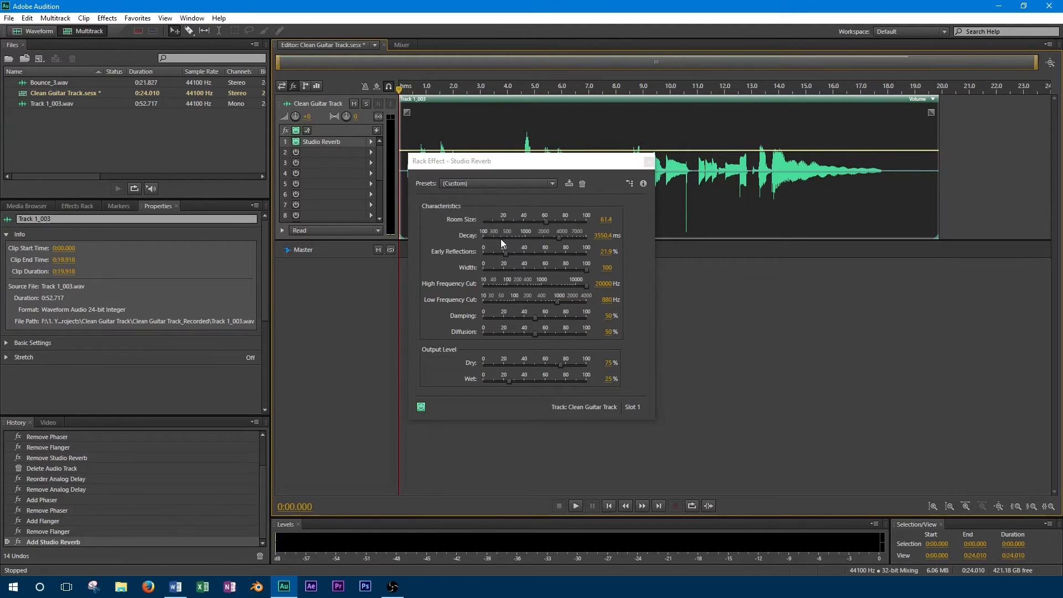
# Set width to 100, high frequency cut to 20000 Hz and low frequency cut to 20 Hz
pyautogui.click(574, 505)
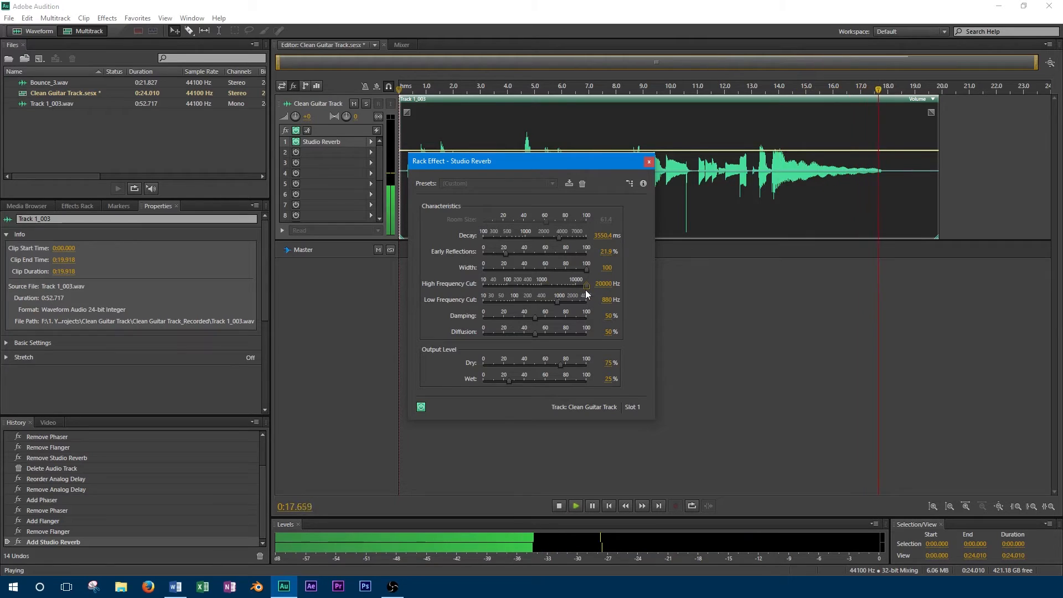
pyautogui.click(558, 505)
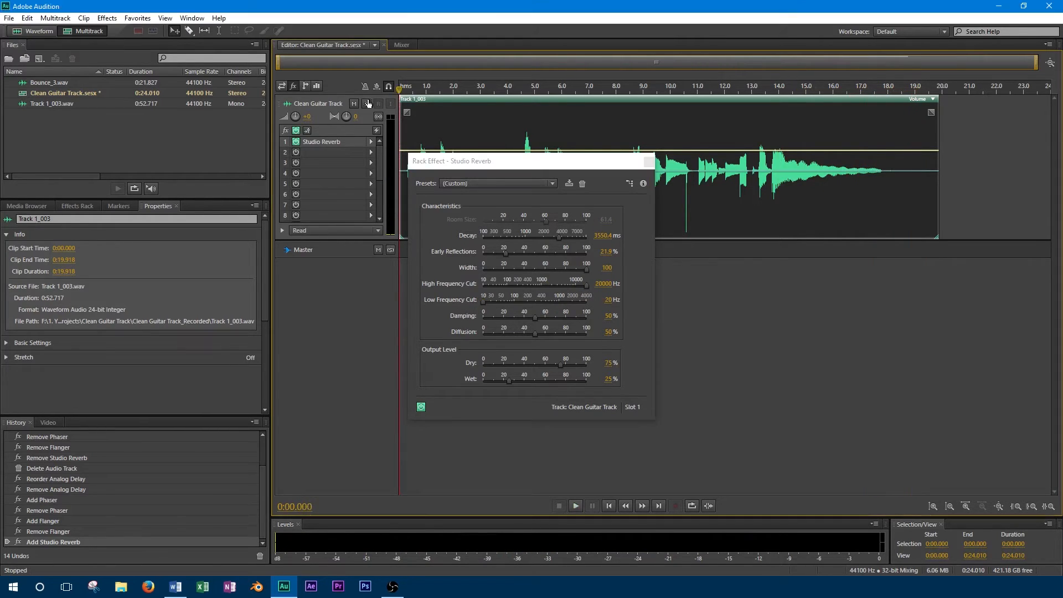
pyautogui.click(574, 505)
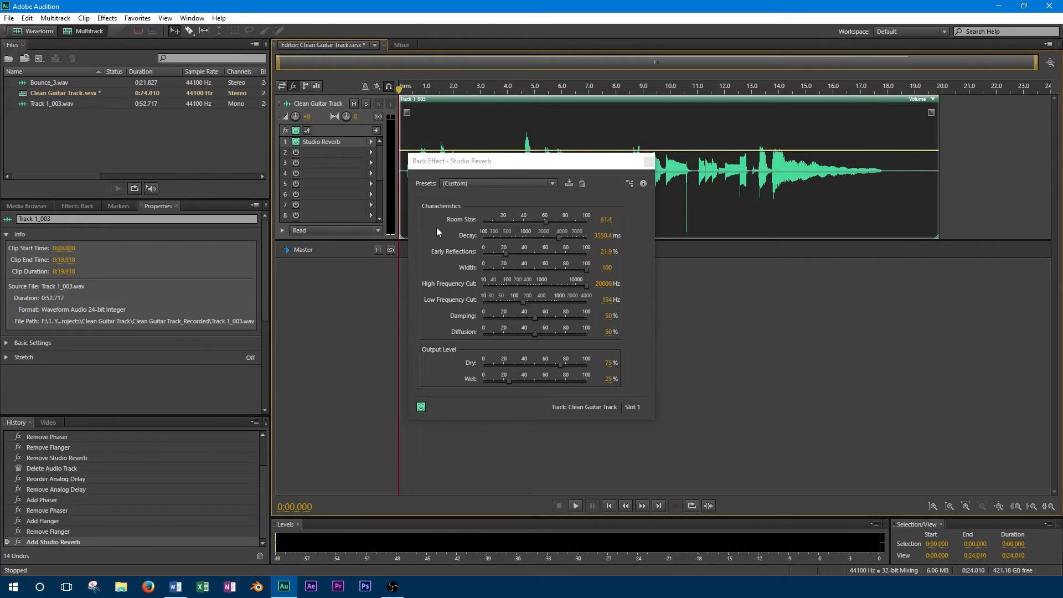
pyautogui.moveTo(531, 323)
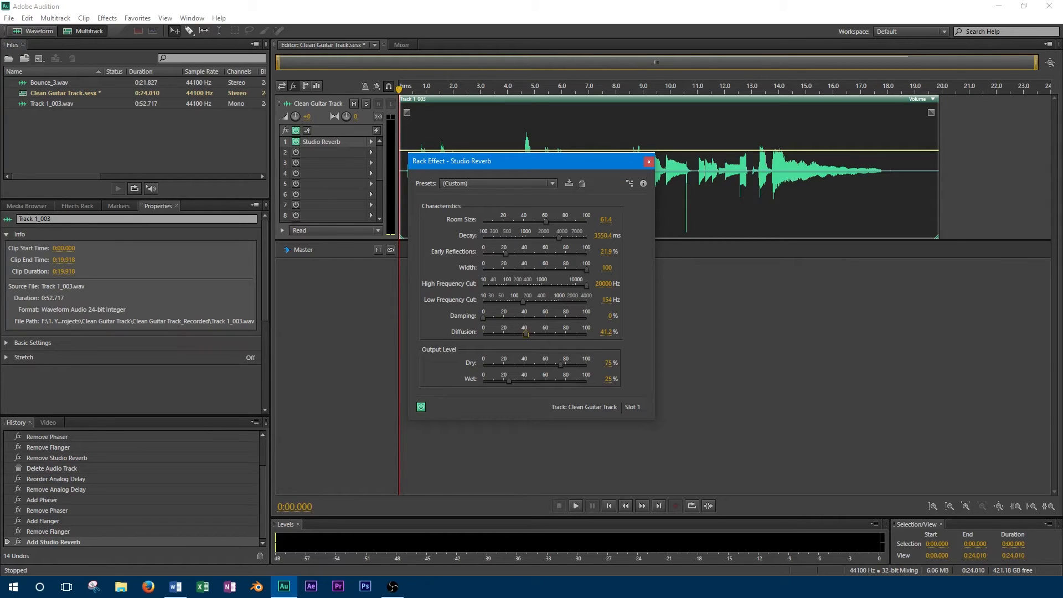
pyautogui.moveTo(623, 253)
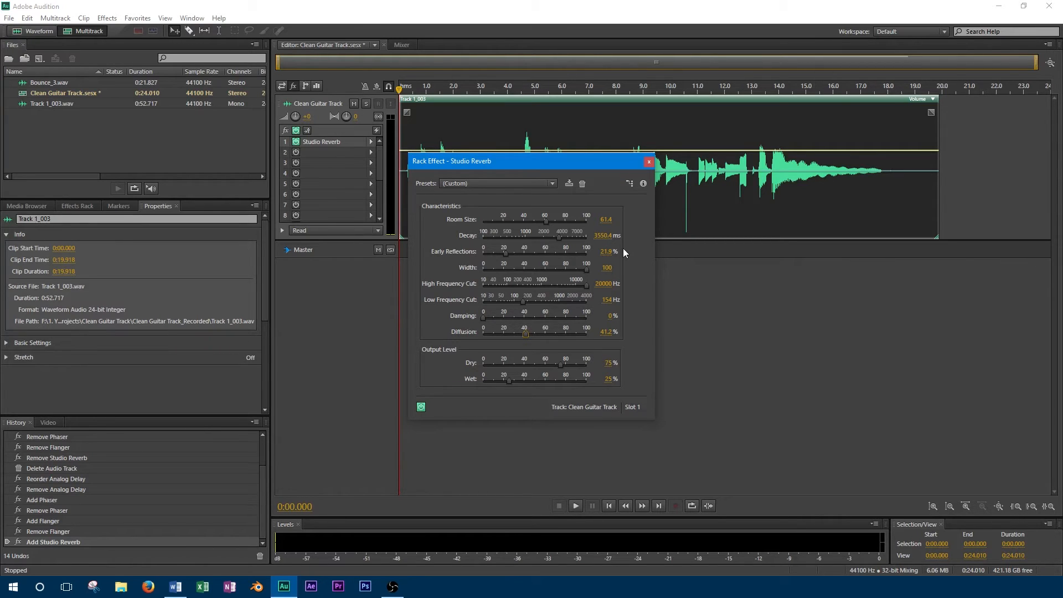
pyautogui.moveTo(493, 324)
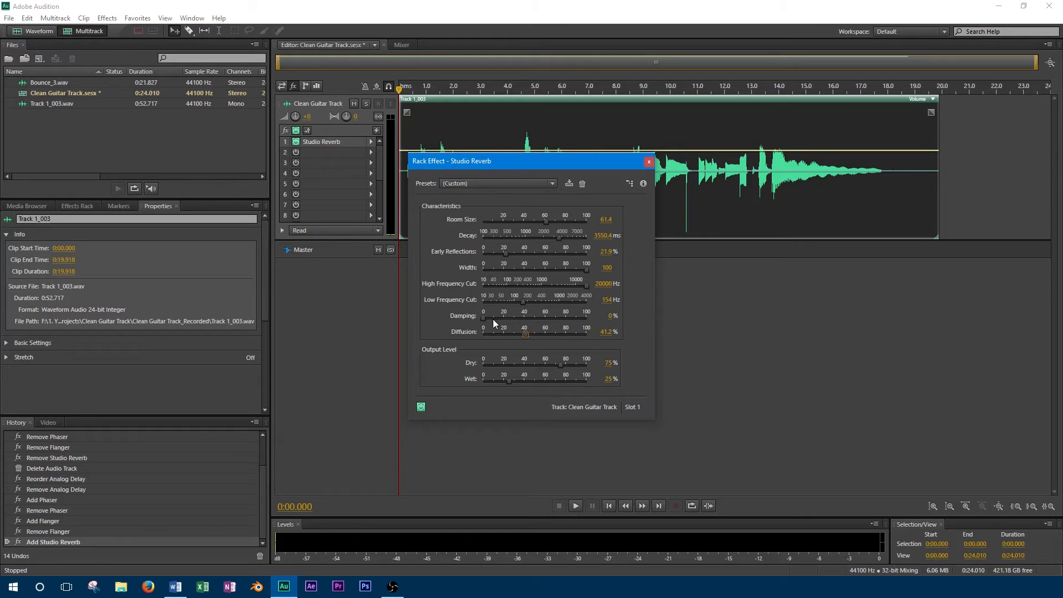
# Set damping to 41.2% and diffusion to 0% in the Studio Reverb
pyautogui.click(575, 505)
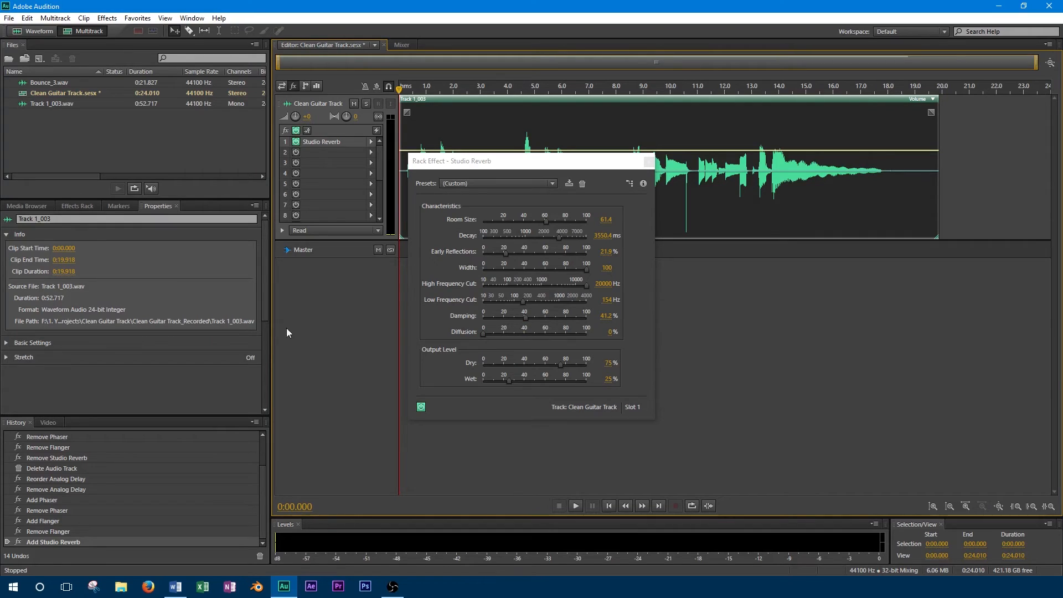
pyautogui.moveTo(249, 279)
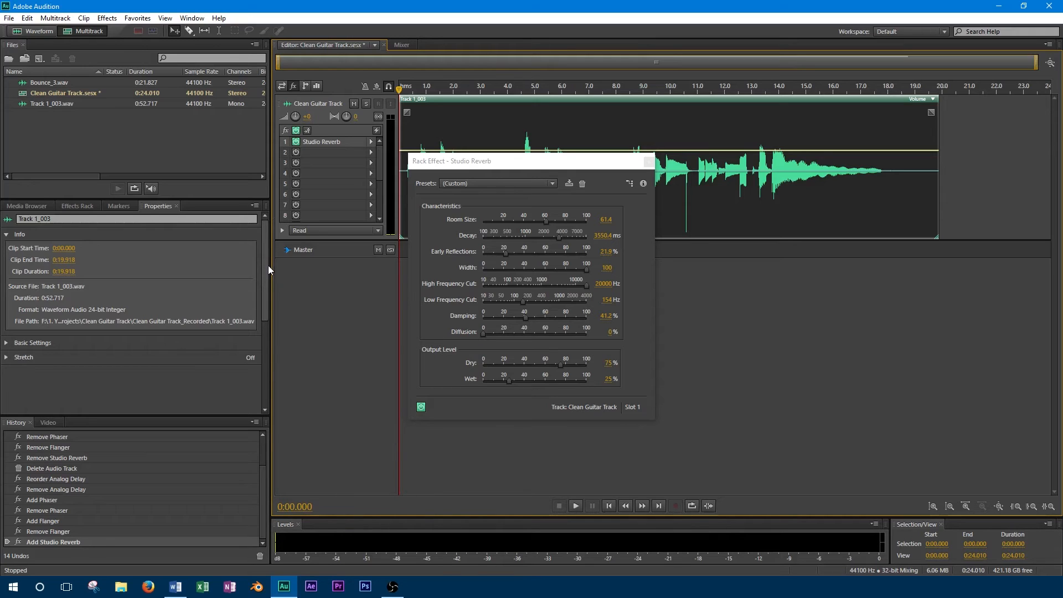
pyautogui.moveTo(265, 287)
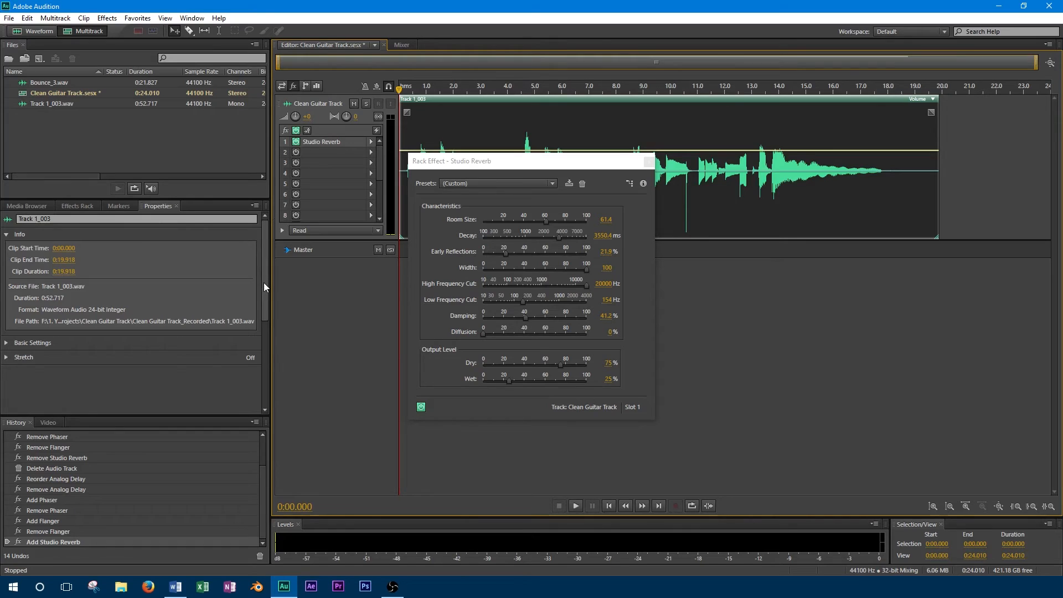
# Raise diffusion to 100% and play, then stop, the guitar track to hear it
pyautogui.click(575, 506)
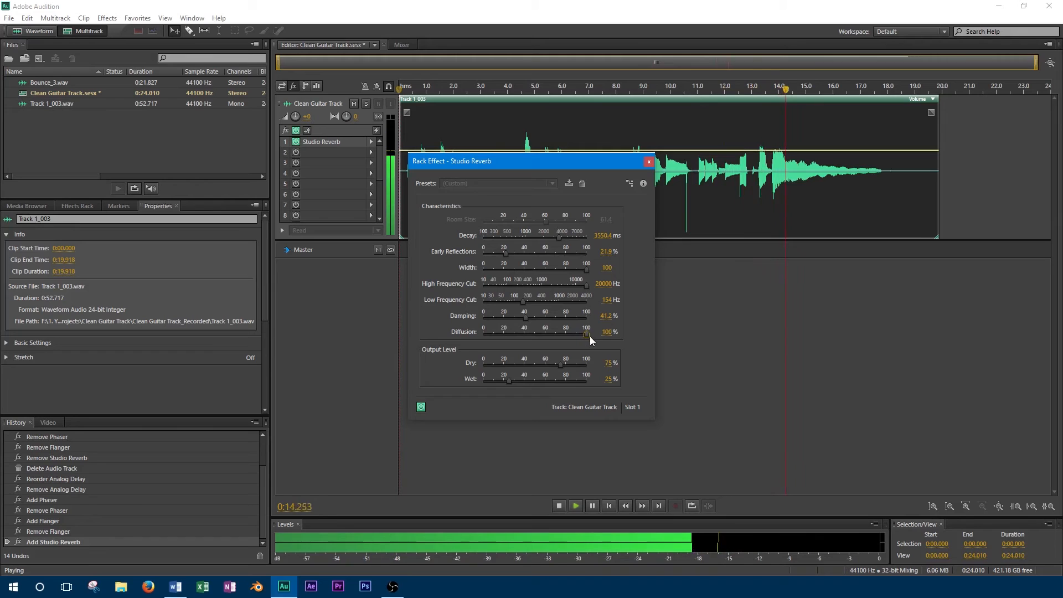
pyautogui.moveTo(586, 332)
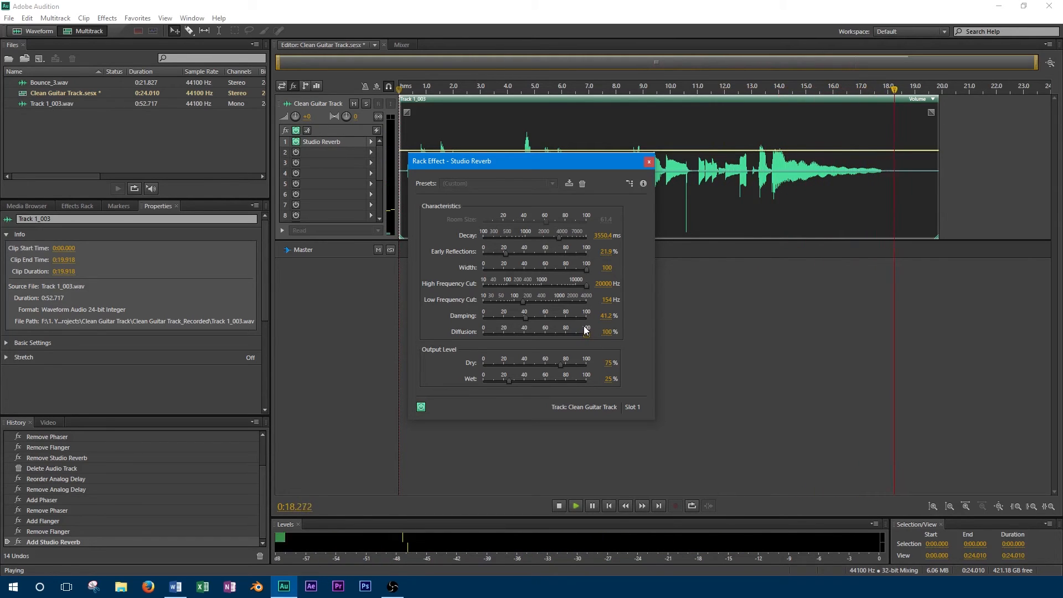
pyautogui.click(559, 506)
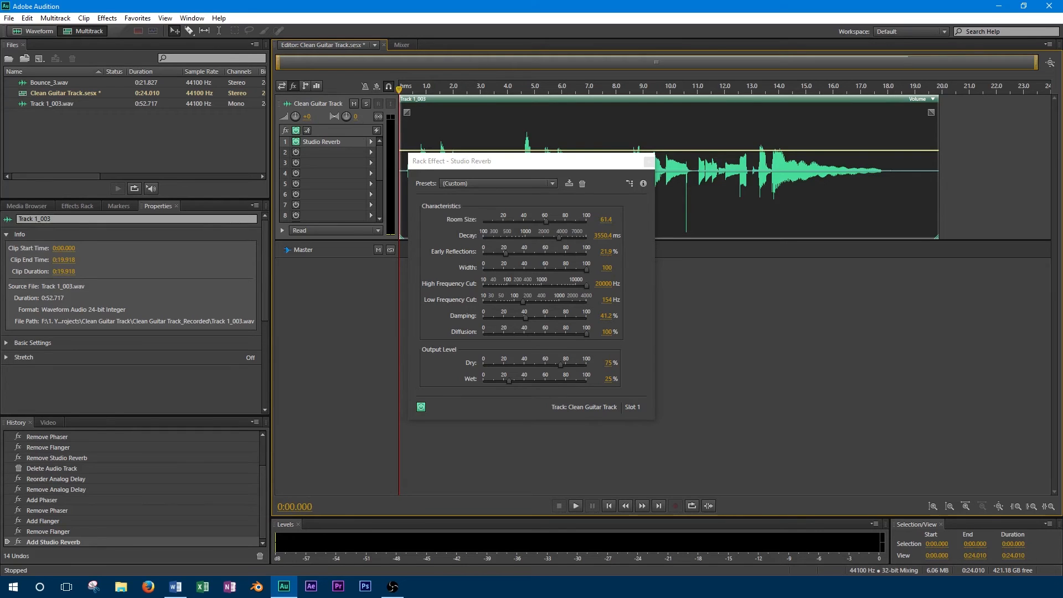
# Load the Great Hall reverb preset and play the track with it
pyautogui.click(497, 184)
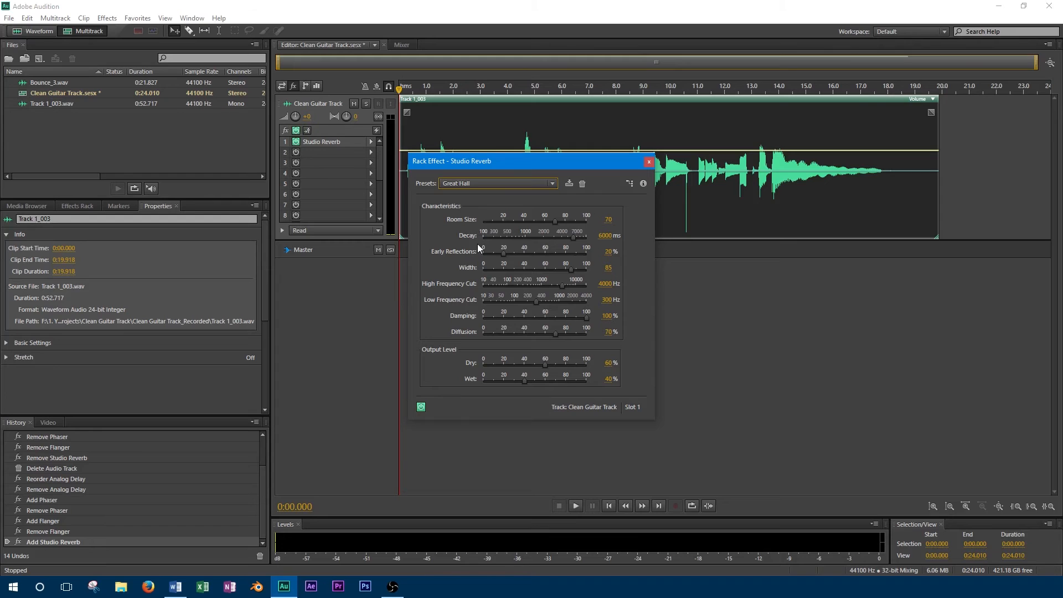
pyautogui.click(575, 506)
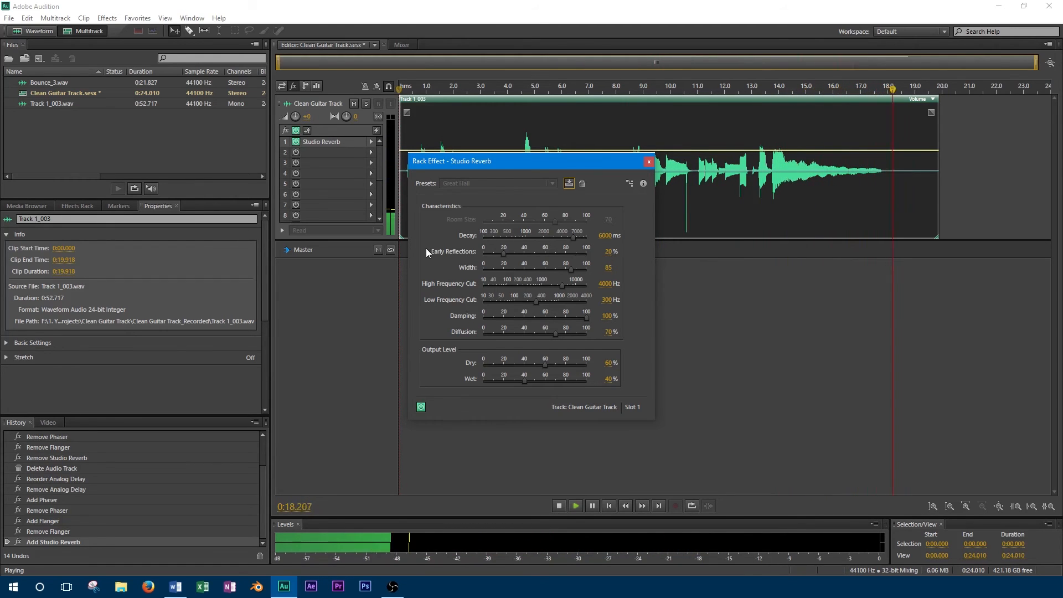
# Stop playback and load the Guitar Amp Verb (stereo) reverb preset
pyautogui.click(559, 506)
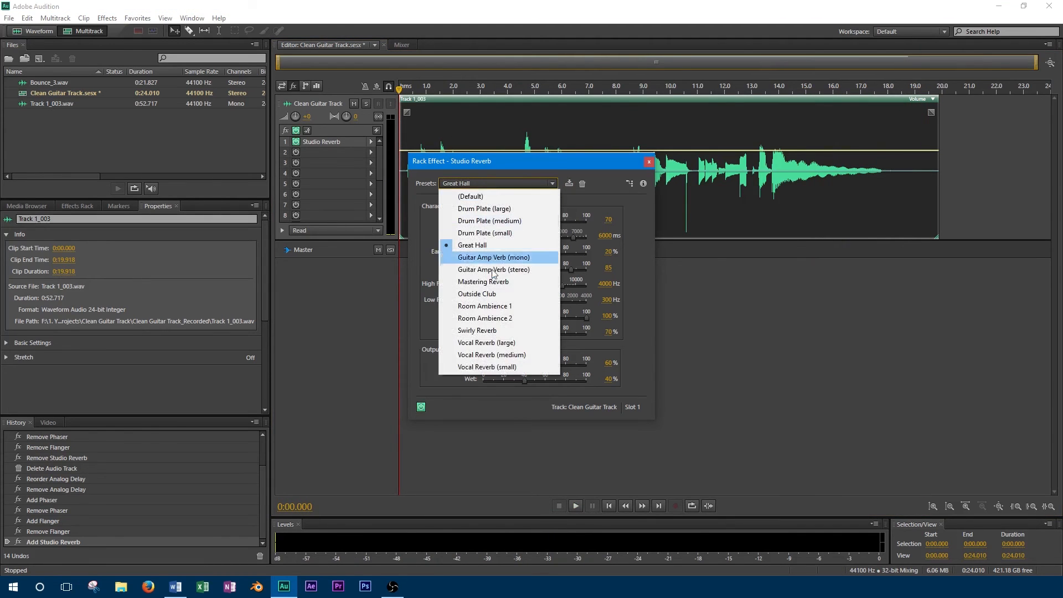
pyautogui.moveTo(495, 270)
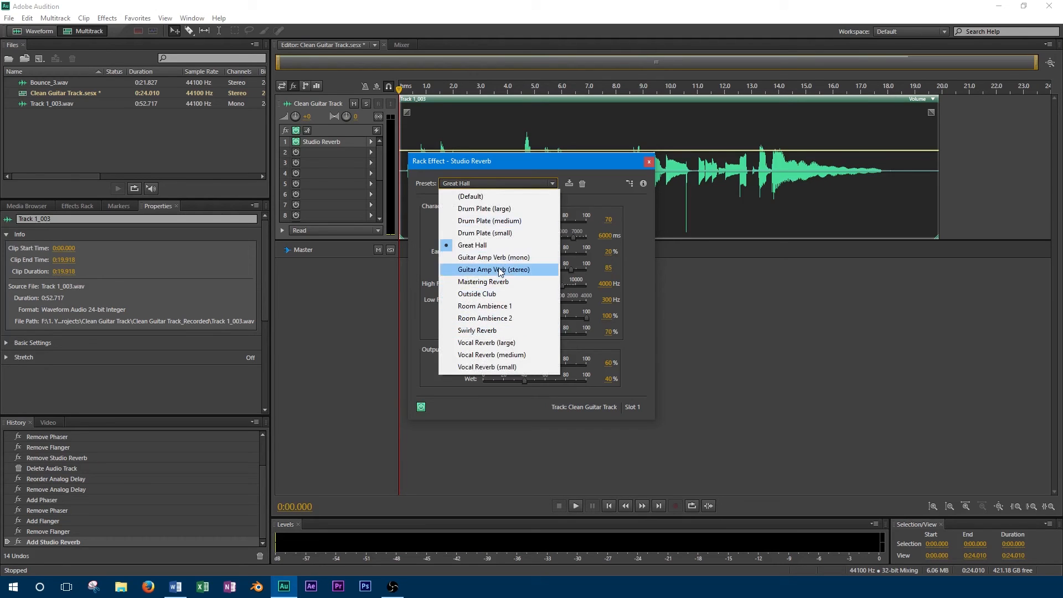
pyautogui.click(494, 270)
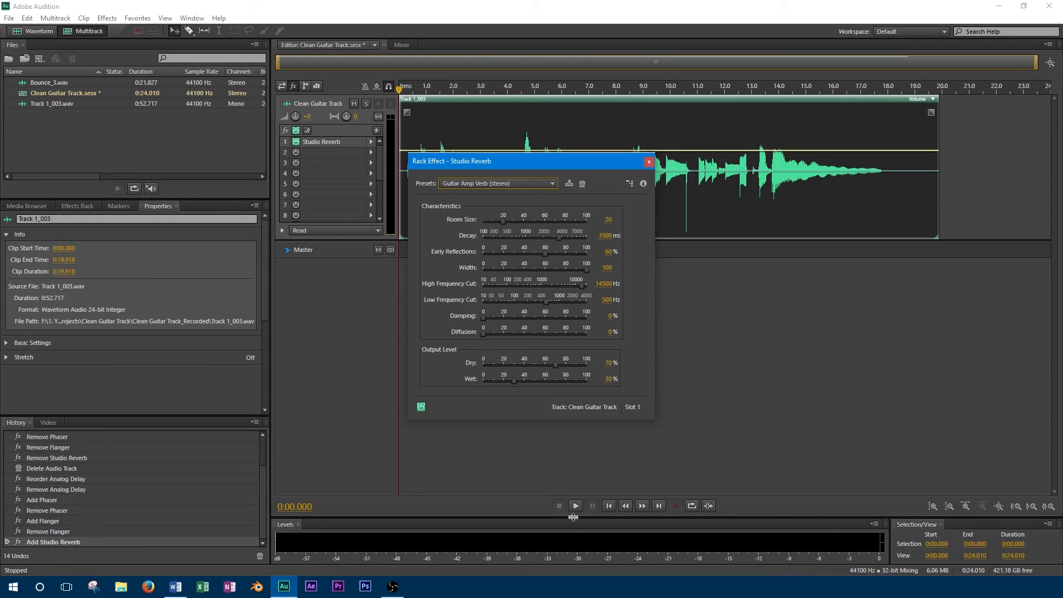
pyautogui.click(574, 506)
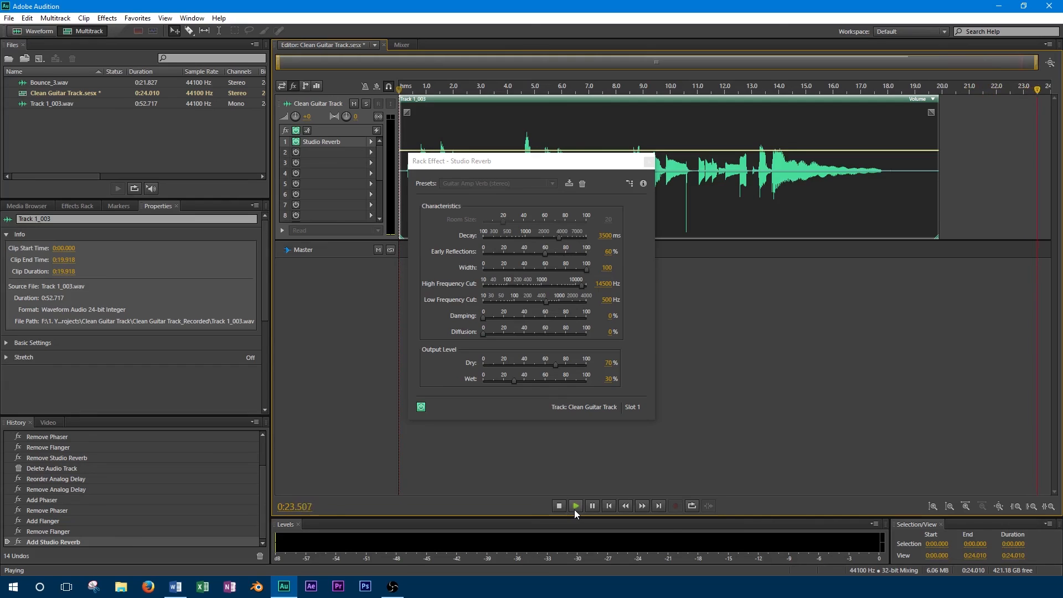
pyautogui.click(559, 506)
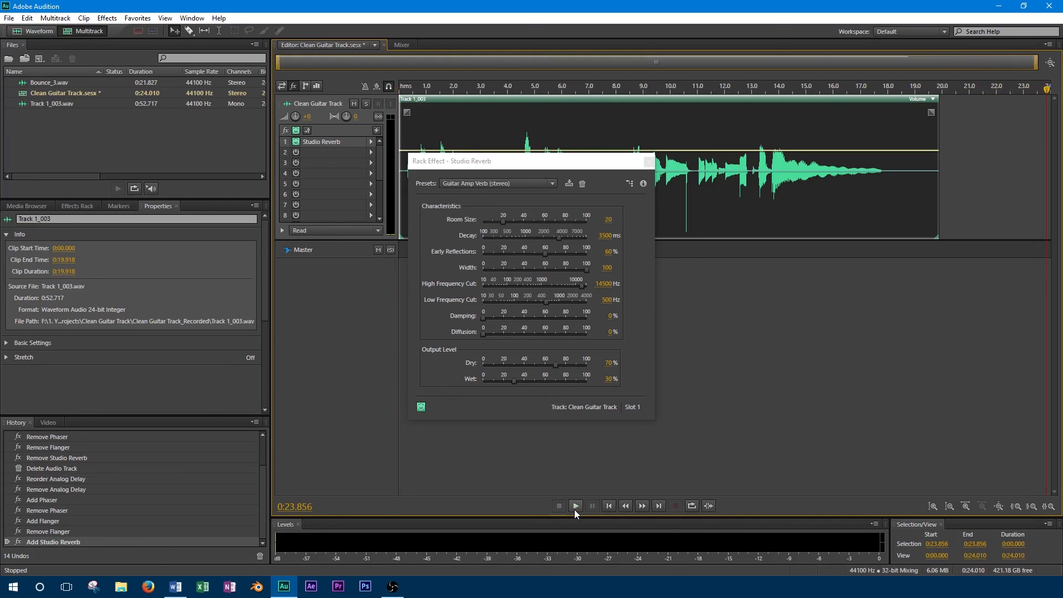